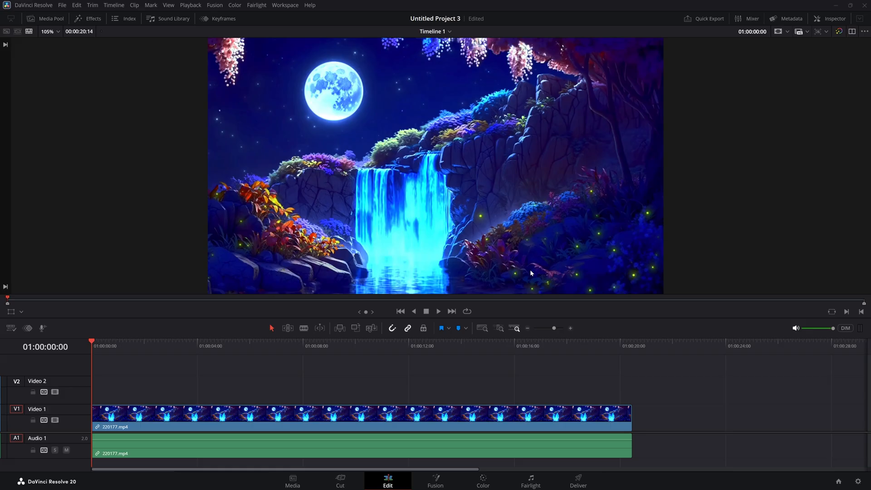
mouse_move(158, 365)
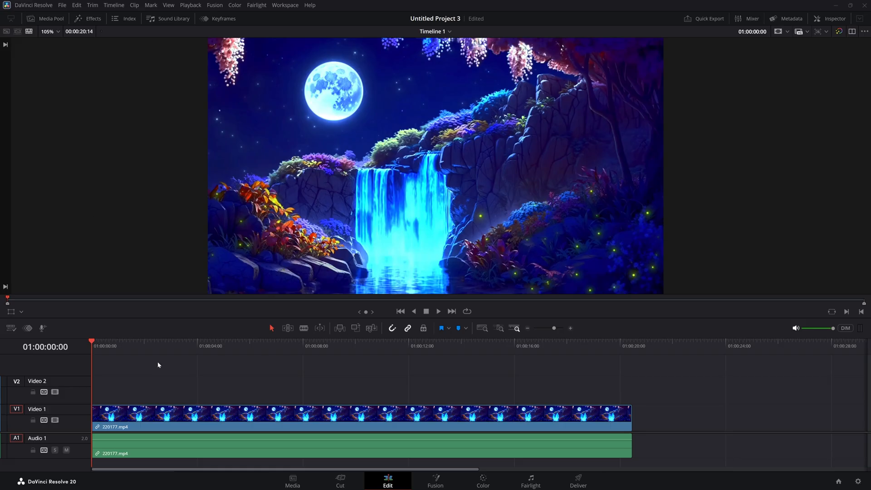
mouse_move(186, 372)
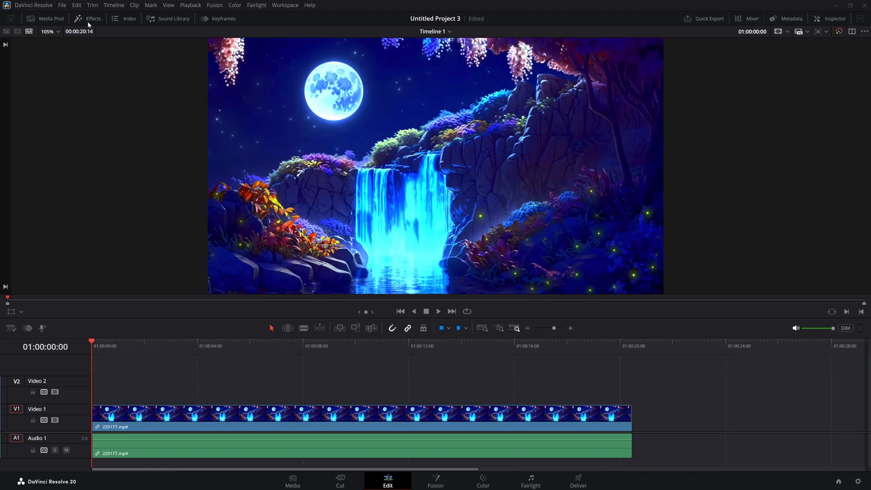
- Show the Effects library with its Titles list beside the timeline
click(93, 18)
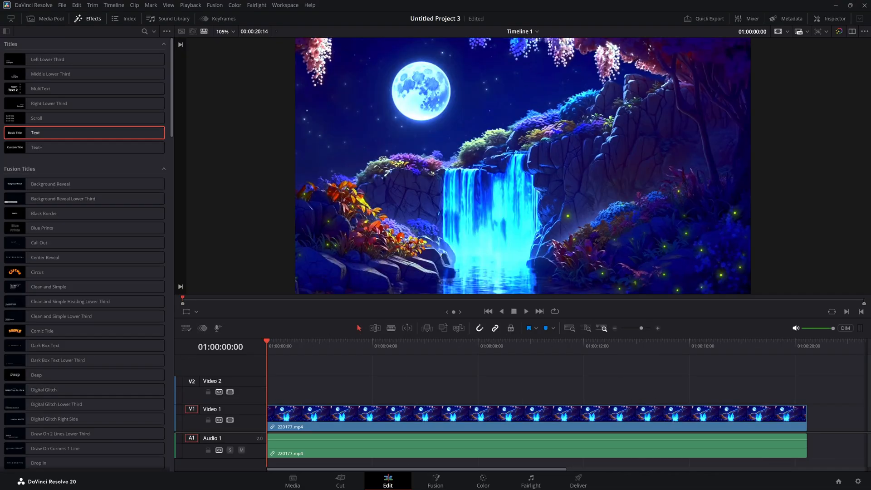
mouse_move(248, 262)
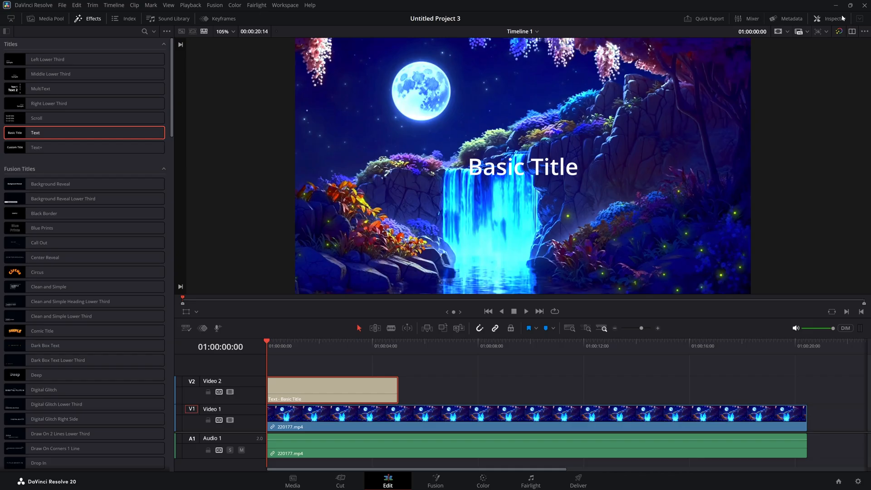
- Replace the title's Rich Text 'Basic Title' with 'Waterfall' in the Inspector
click(830, 18)
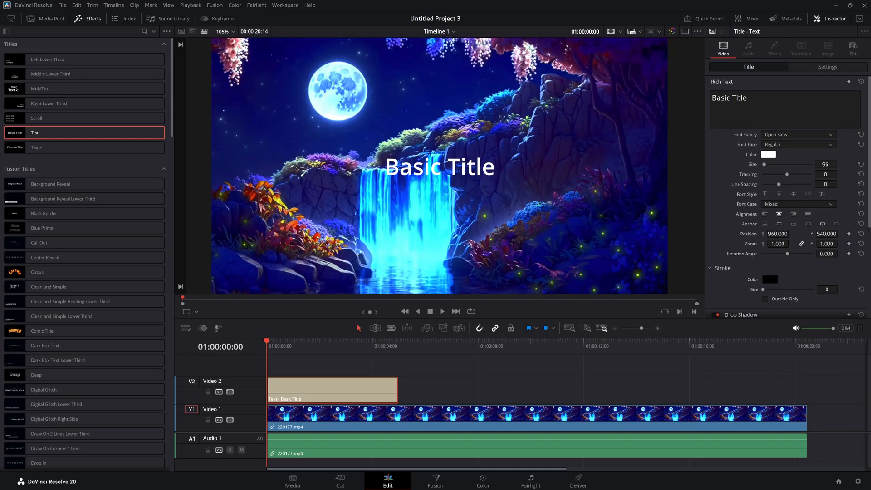
click(734, 97)
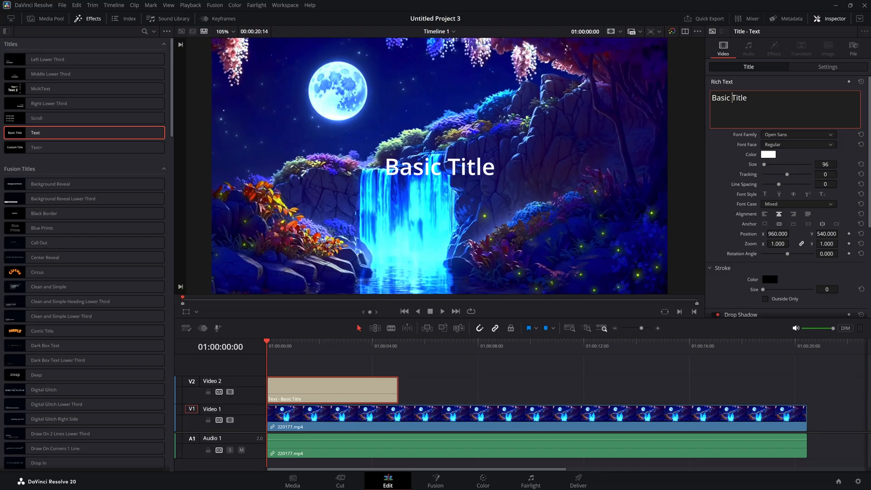
text(Waterfall)
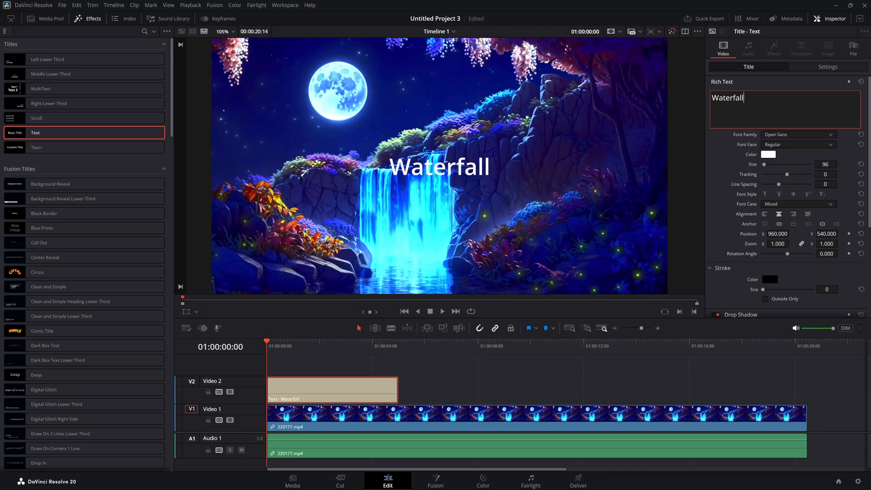
click(798, 134)
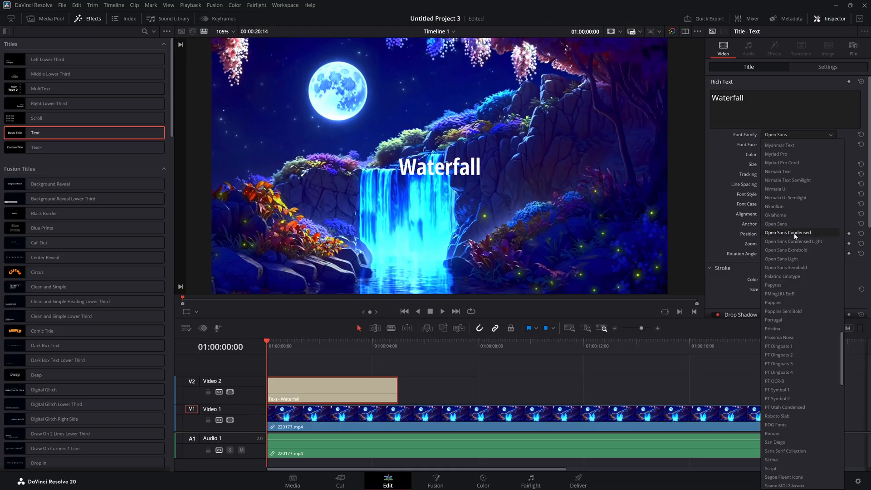
- Set the title to Open Sans Condensed Bold, size 373, tracking 4 and reduced line spacing
click(768, 154)
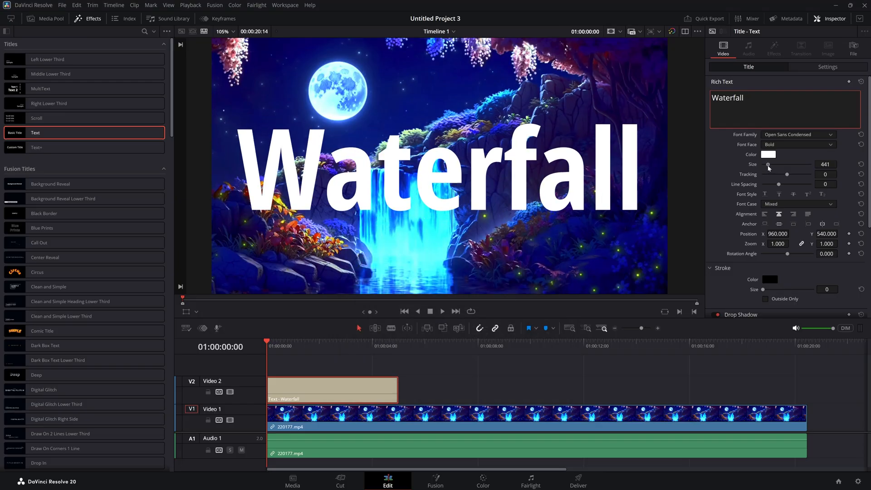
drag(772, 164, 767, 164)
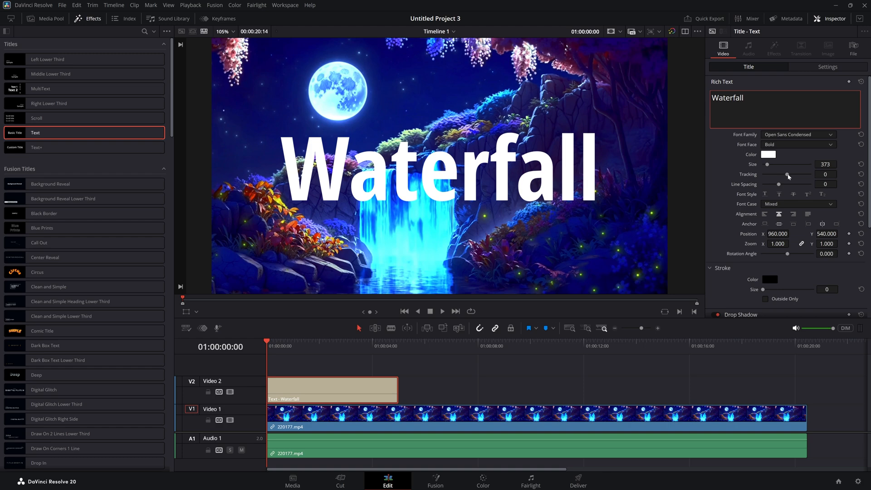
drag(788, 174, 785, 174)
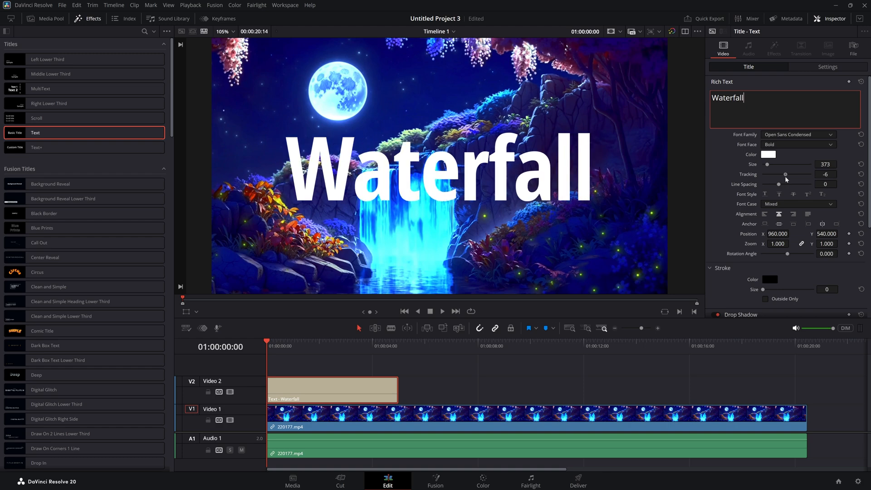
drag(786, 174, 801, 174)
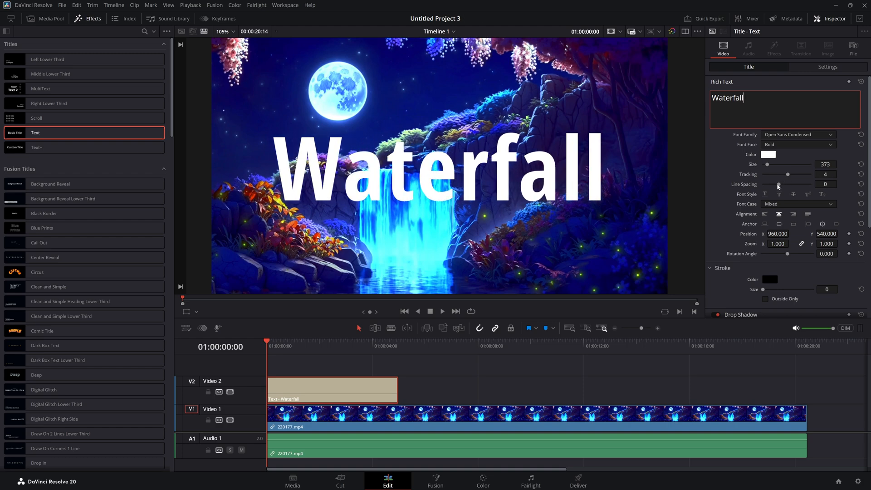
drag(778, 184, 769, 184)
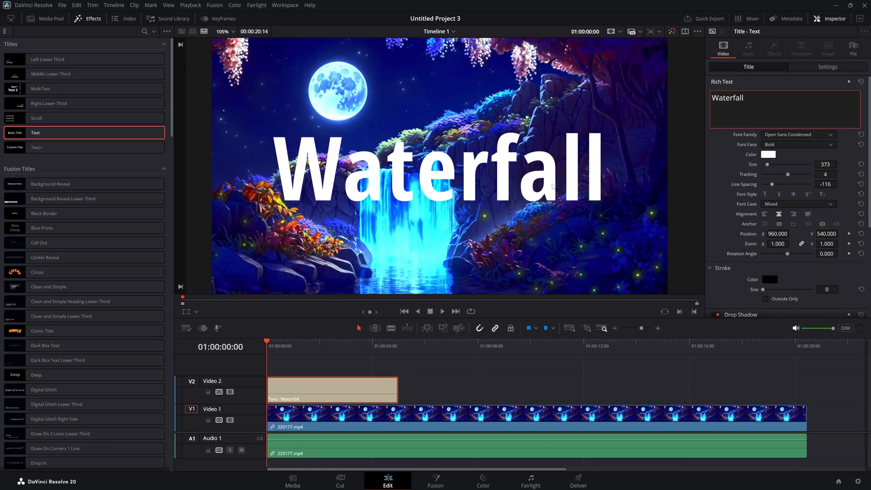
mouse_move(773, 199)
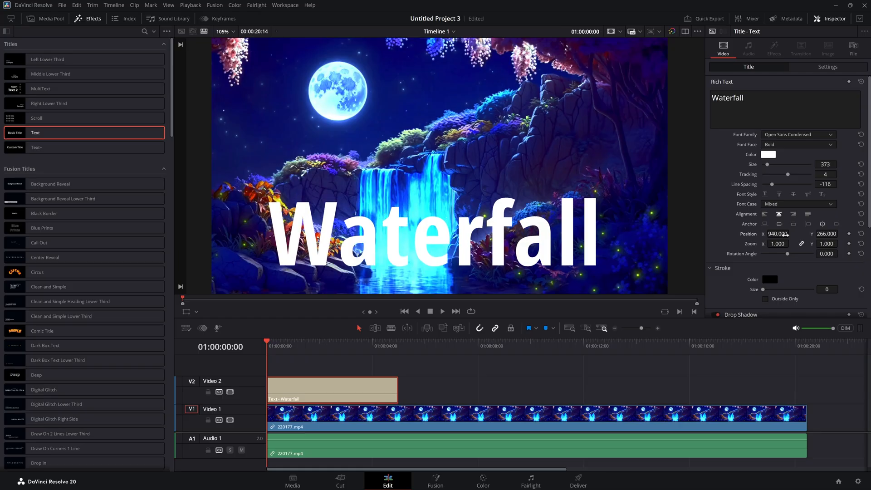
scroll(down, 3)
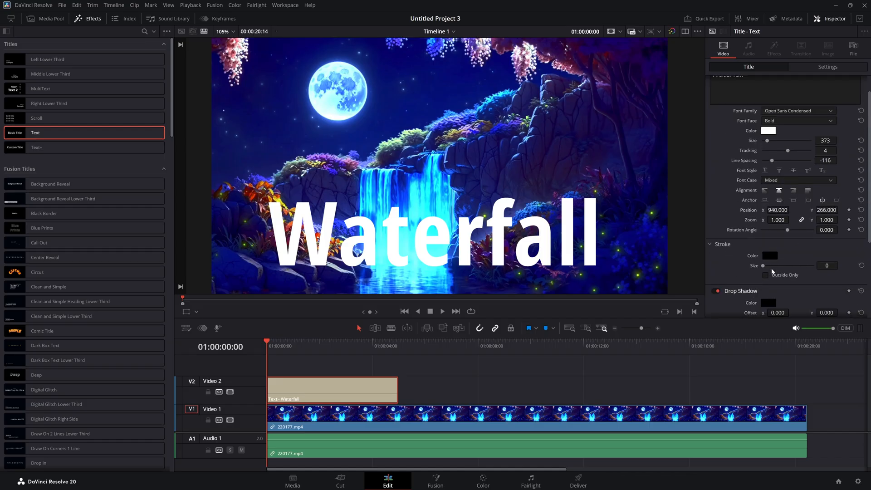
mouse_move(803, 173)
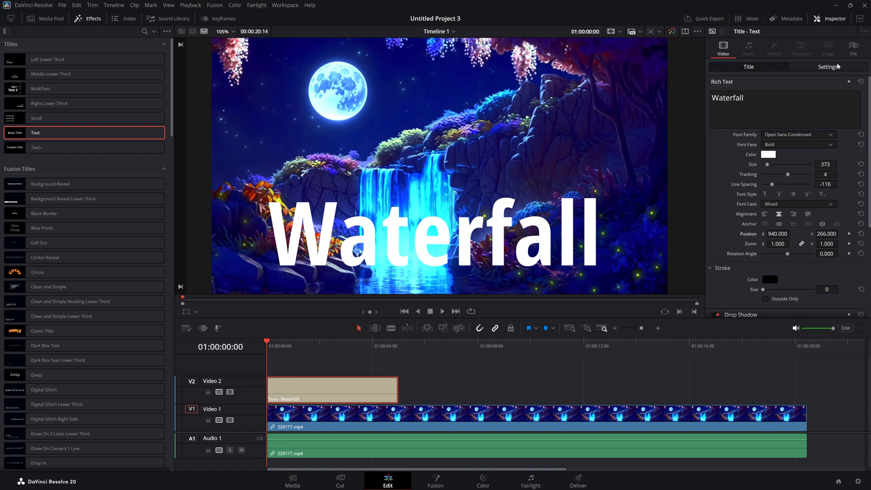
- Show the title clip's Settings page with transform, cropping and composite properties
click(827, 66)
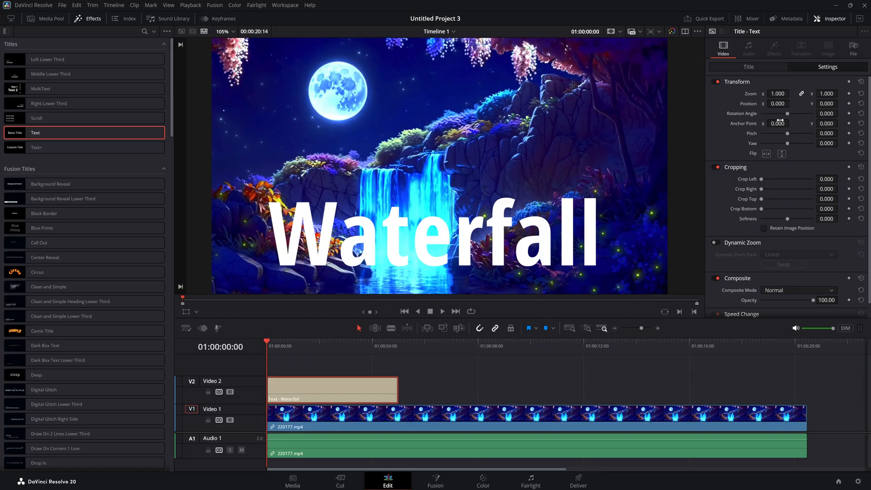
mouse_move(729, 181)
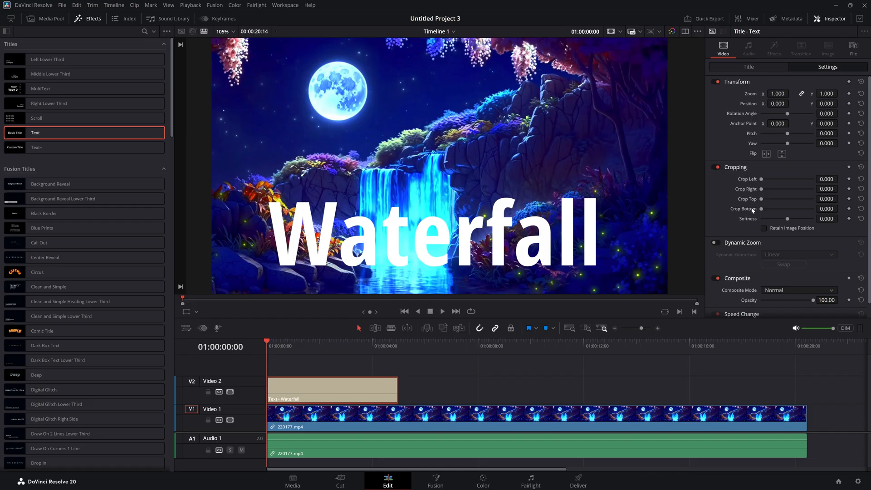
- Switch the Inspector back to the Waterfall title's text properties
click(749, 67)
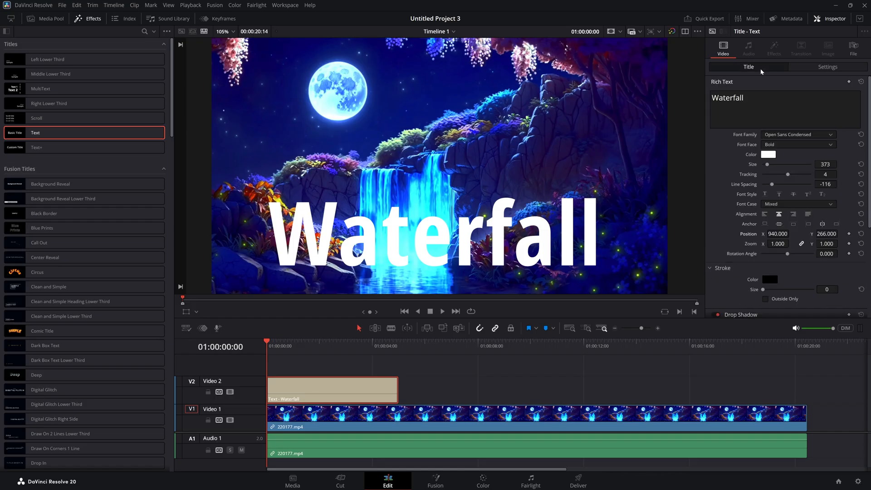
mouse_move(762, 72)
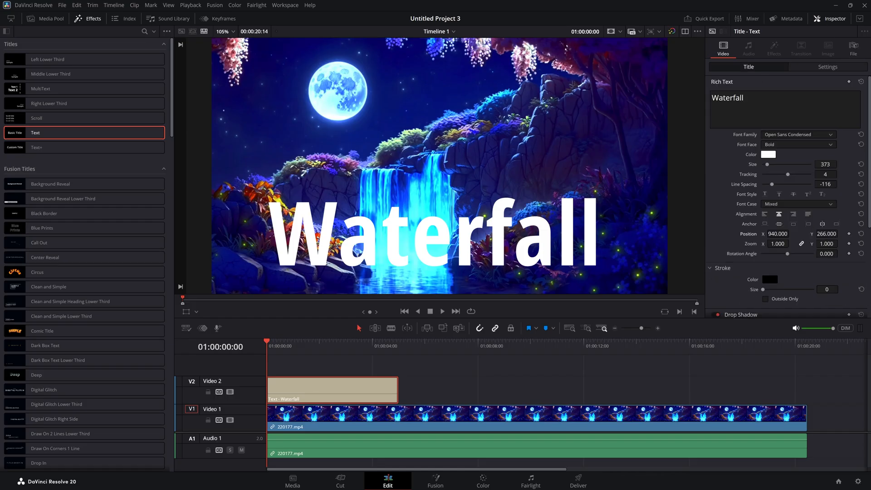
mouse_move(756, 163)
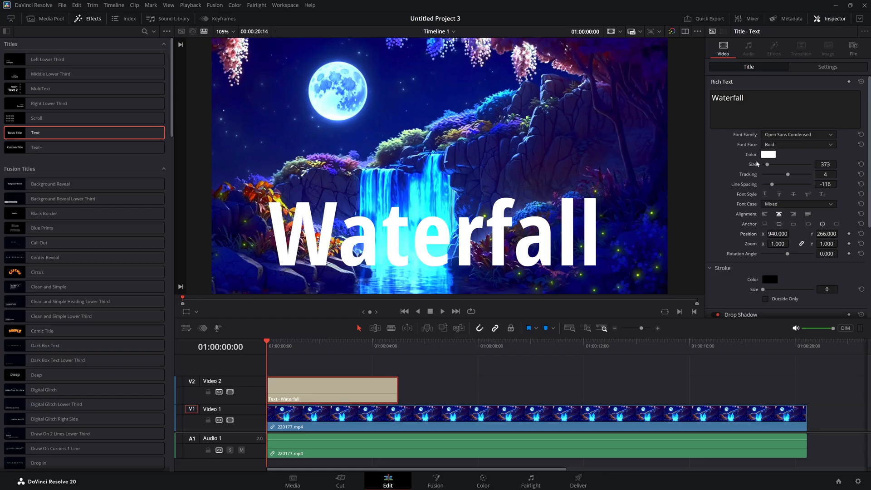
mouse_move(506, 309)
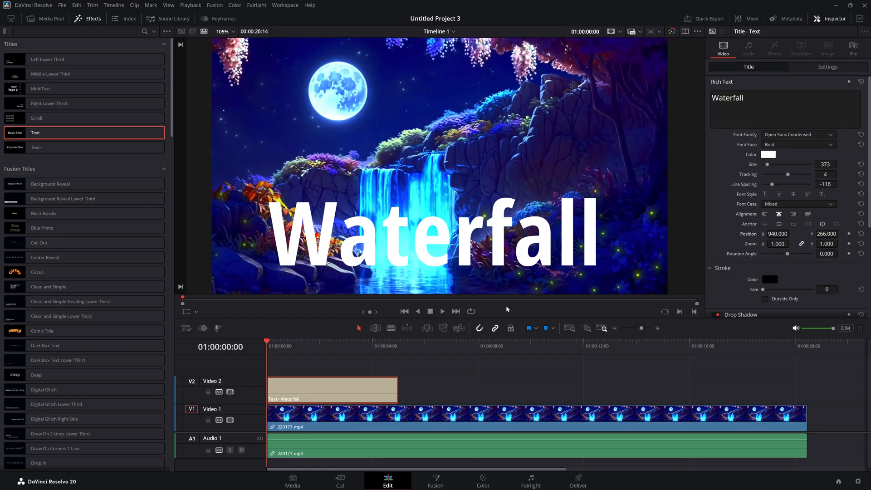
mouse_move(506, 301)
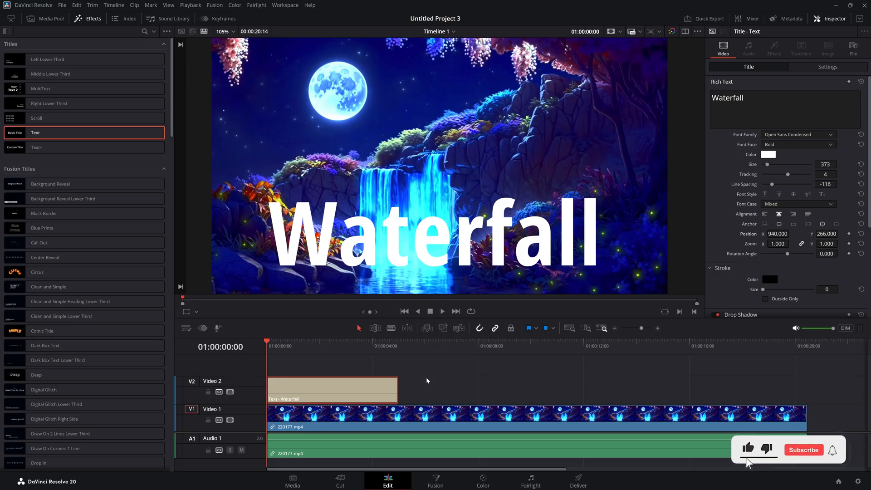
- Play and pause the timeline to preview the Waterfall title over the waterfall clip
click(803, 450)
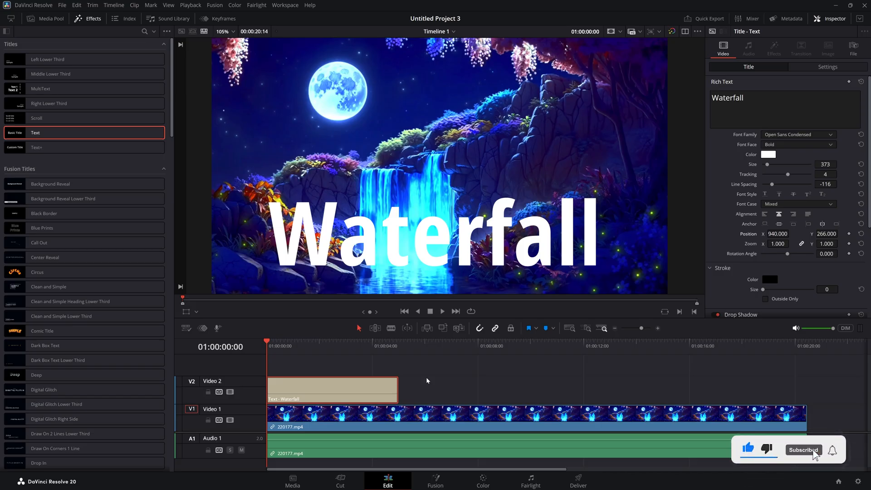
click(441, 311)
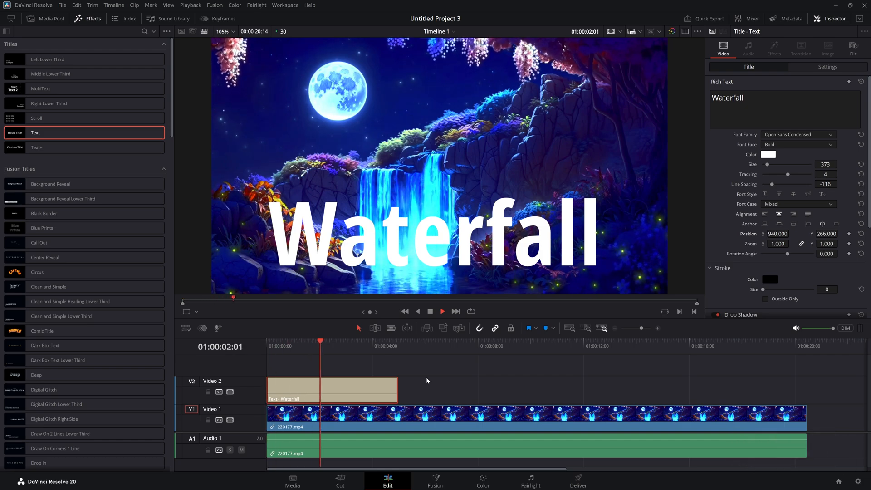
click(442, 311)
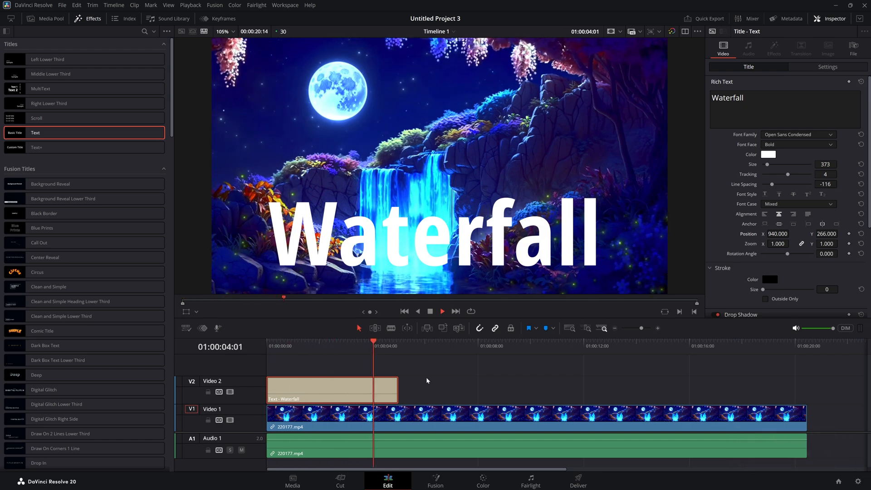